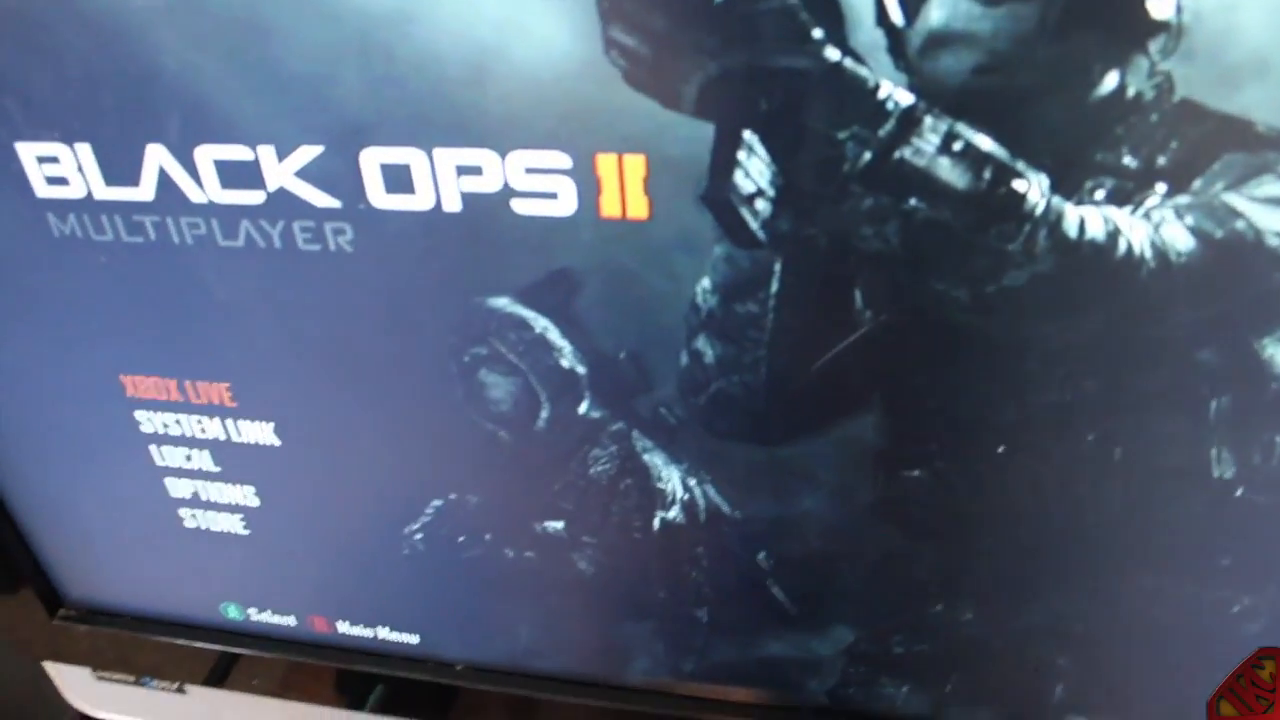
- Choose Xbox Live from the Multiplayer menu to reach the online lobby
click(184, 388)
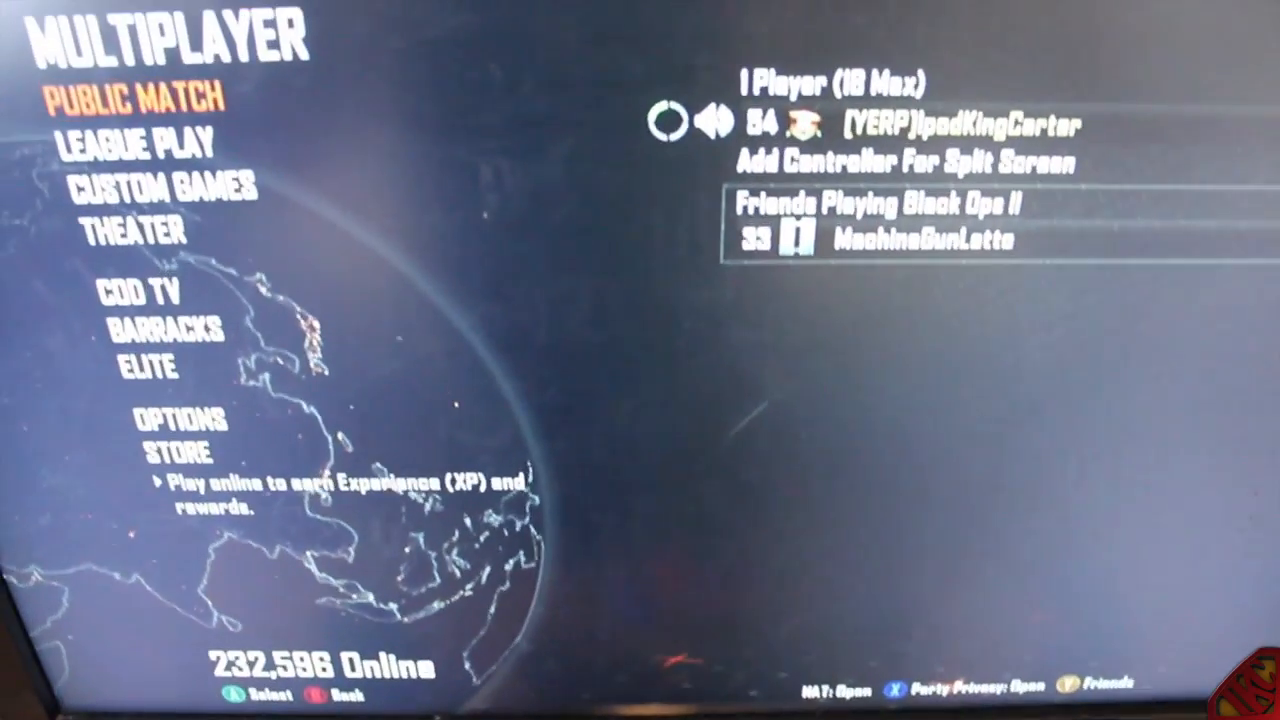